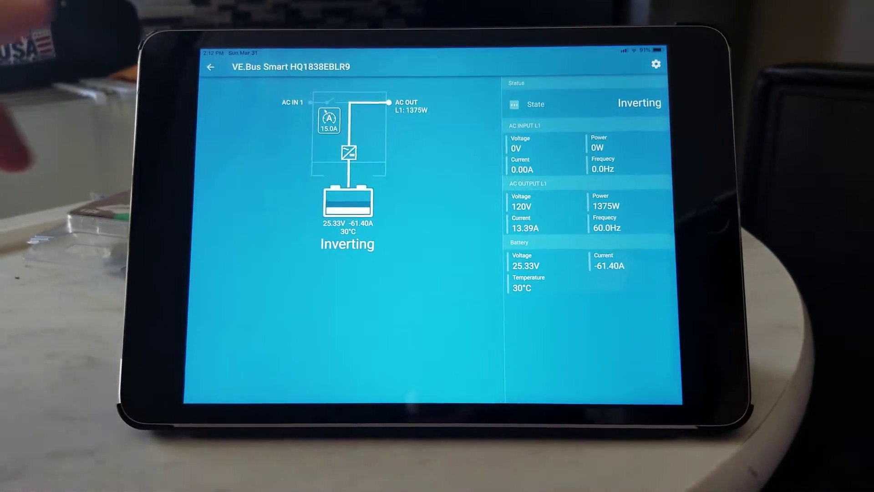
Return to the device list and connect to the BMV-712 Smart battery monitor.
left_click(211, 67)
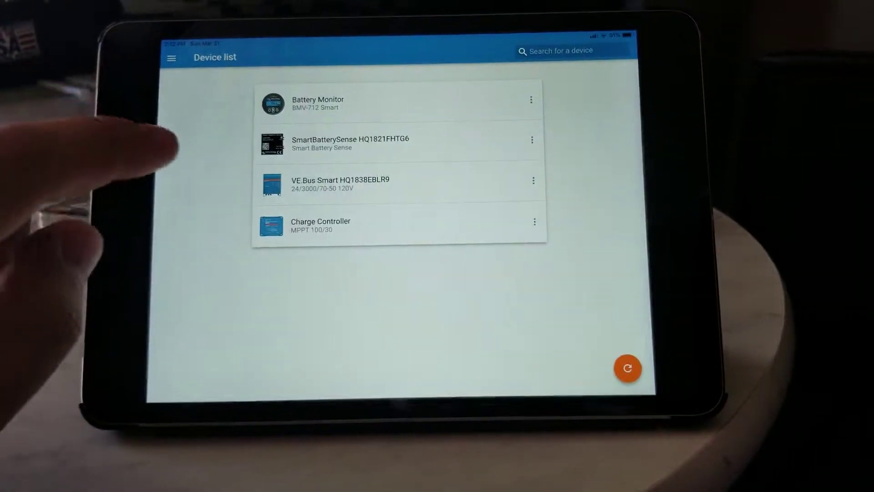
left_click(317, 103)
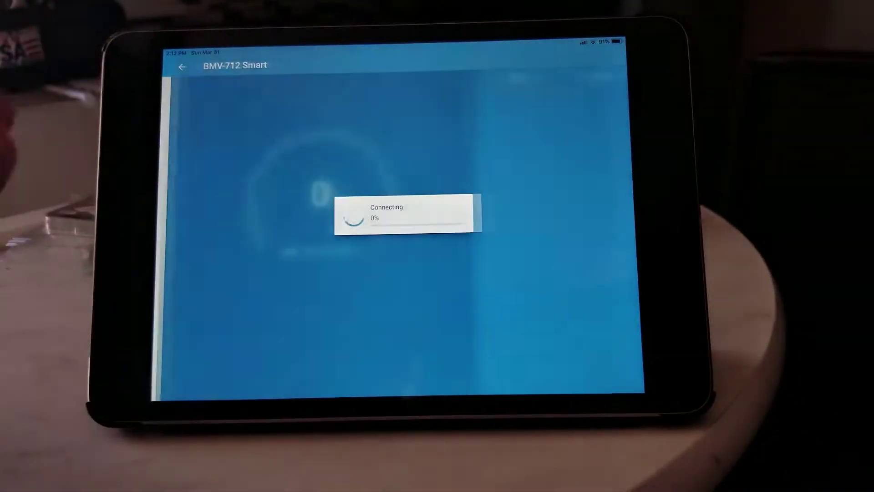